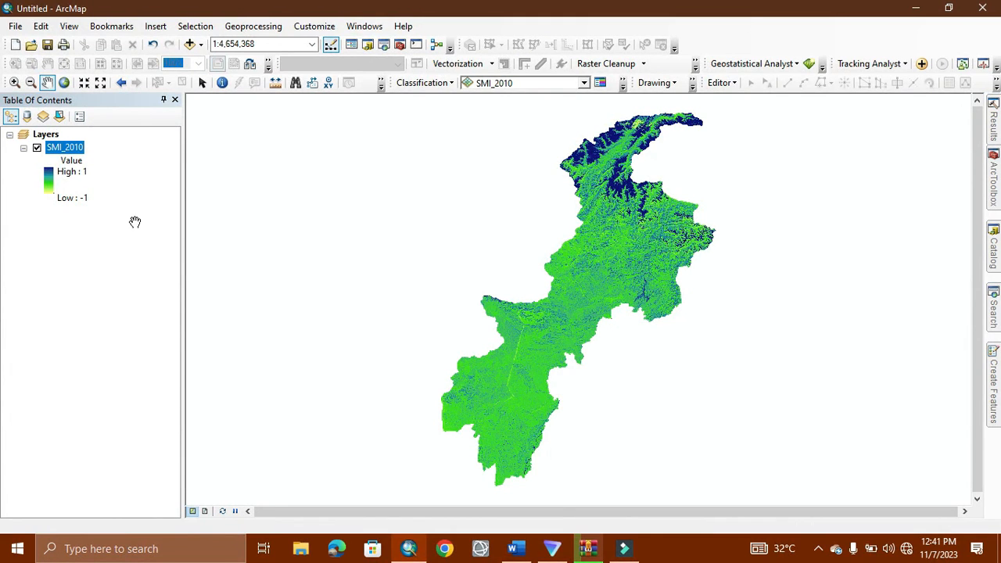
pyautogui.moveTo(100, 206)
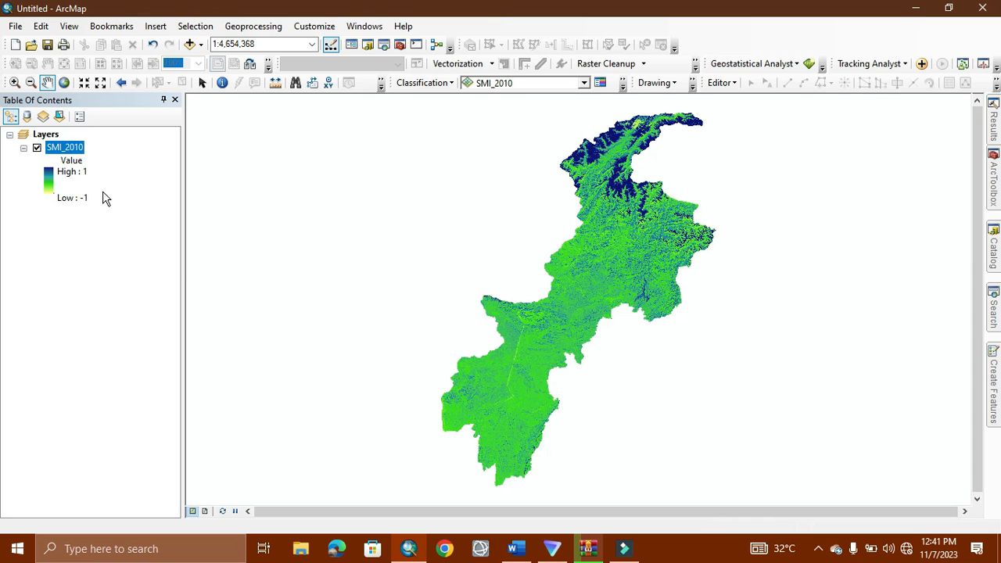
pyautogui.moveTo(115, 147)
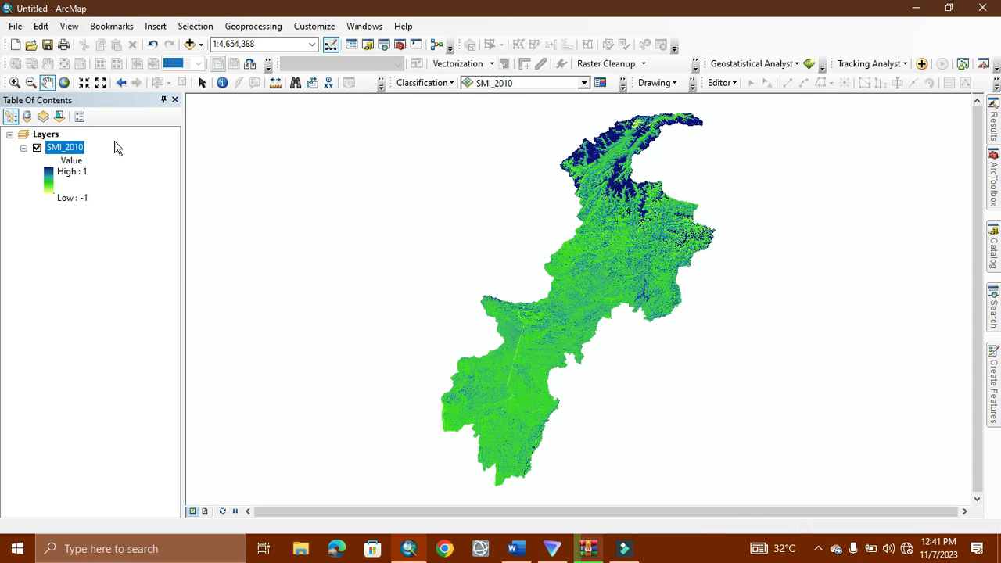
pyautogui.moveTo(101, 161)
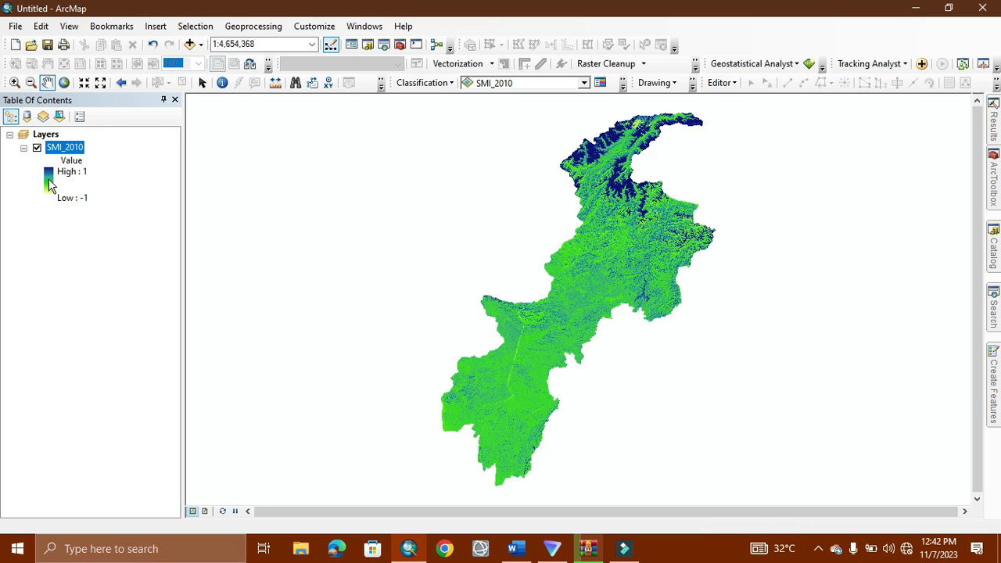
pyautogui.moveTo(616, 320)
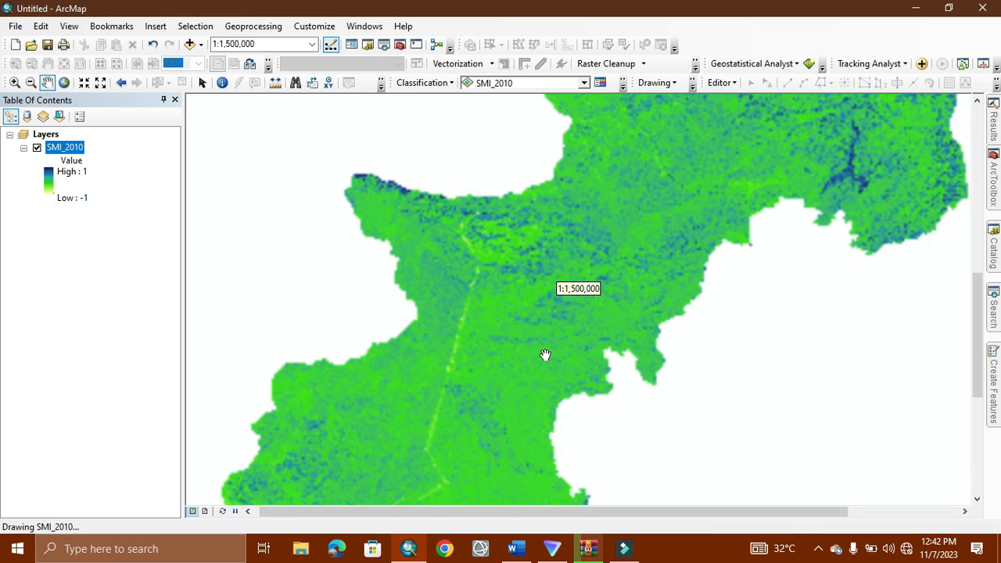
pyautogui.moveTo(206, 225)
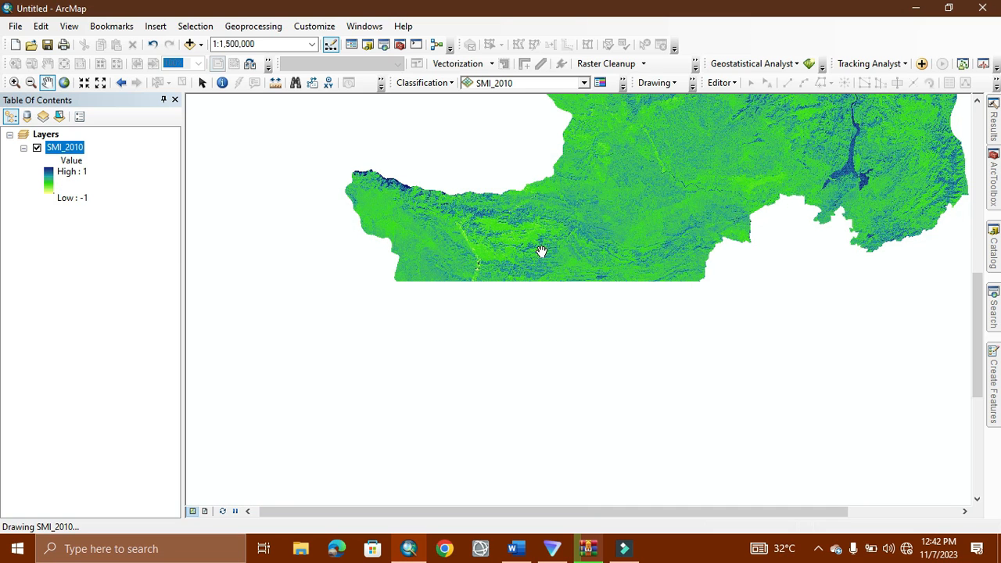
pyautogui.moveTo(357, 180)
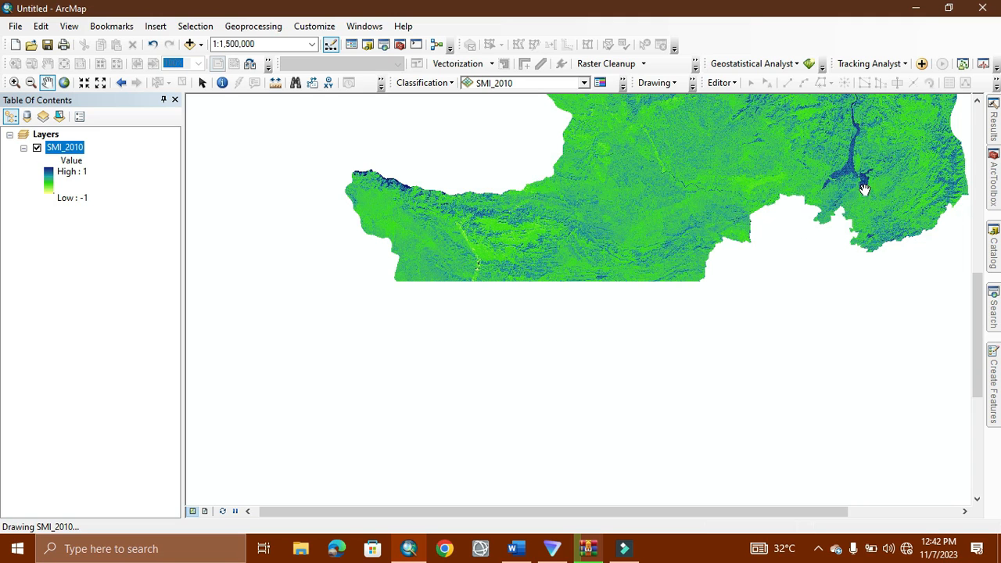
pyautogui.moveTo(846, 175)
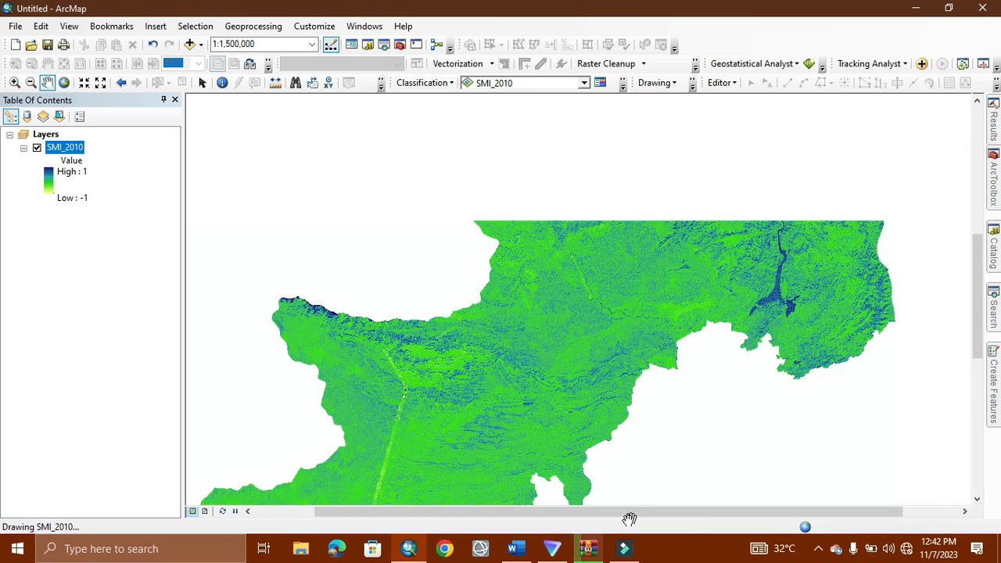
# Switch to the Word notes showing SMI = (NIR − SWIR)/(NIR + SWIR) for Landsat 5/7 and 8.
pyautogui.click(515, 547)
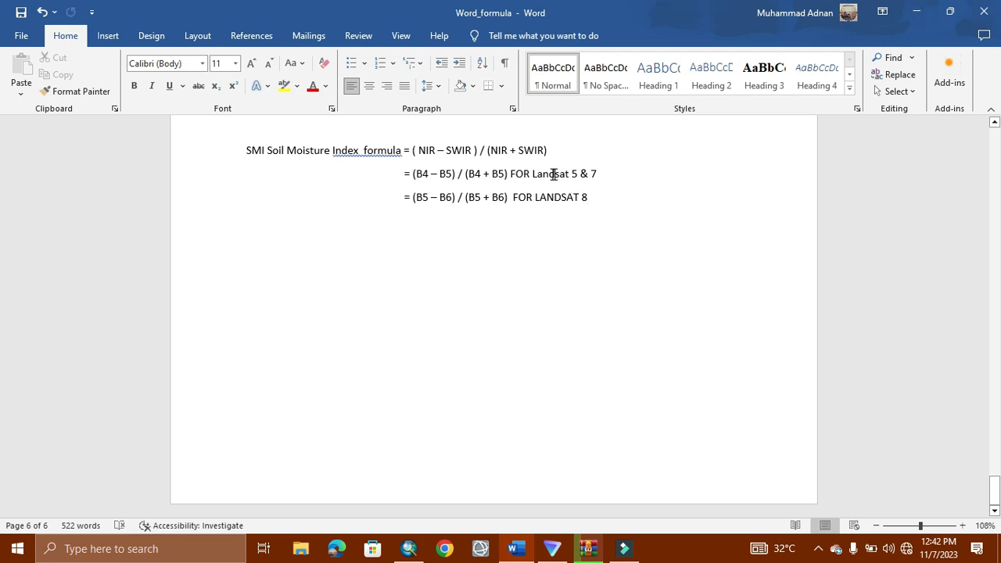
pyautogui.moveTo(383, 187)
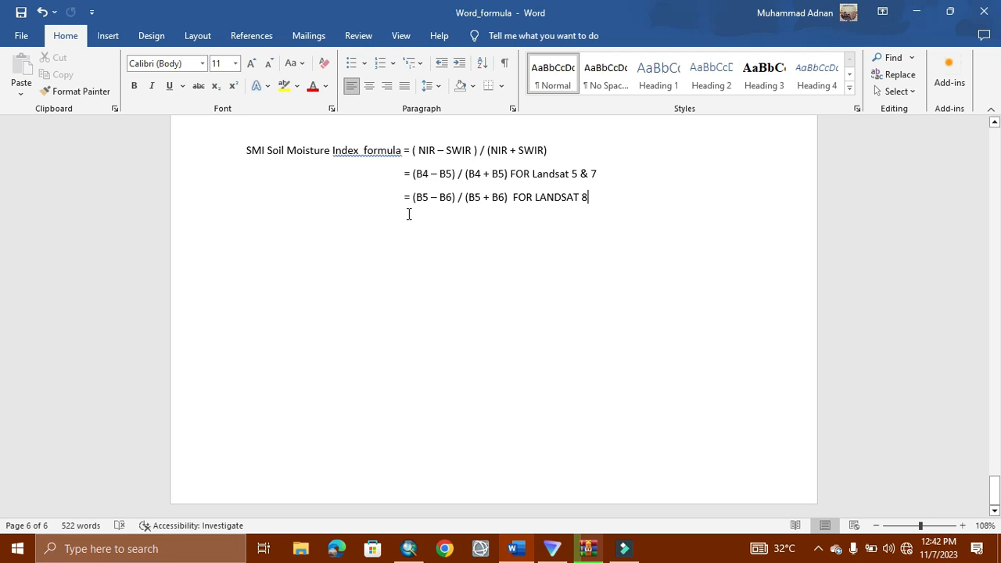
pyautogui.moveTo(356, 222)
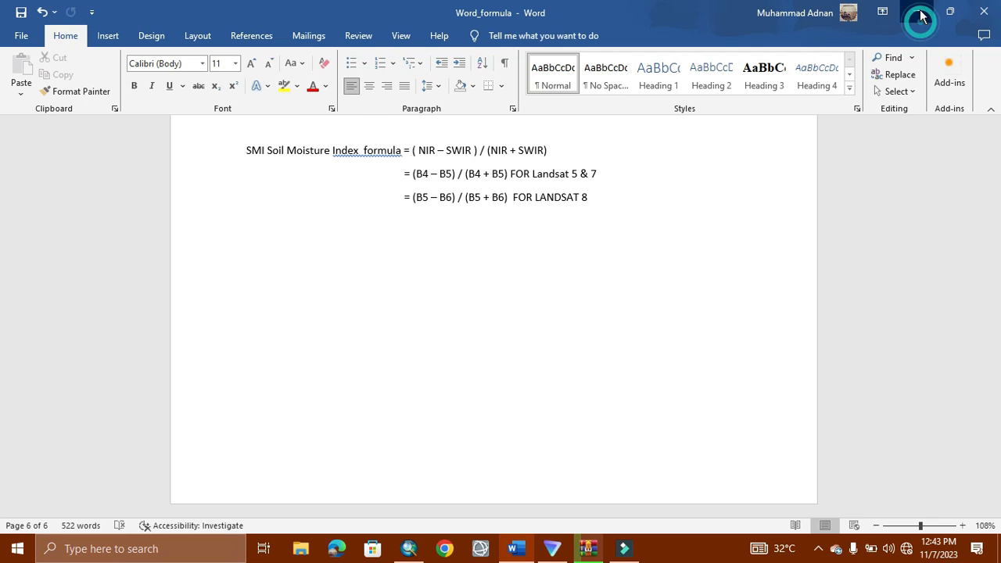
# Return to ArcMap and add b4.tif and b5.tif from YEAR_2010 as new layers.
pyautogui.click(588, 548)
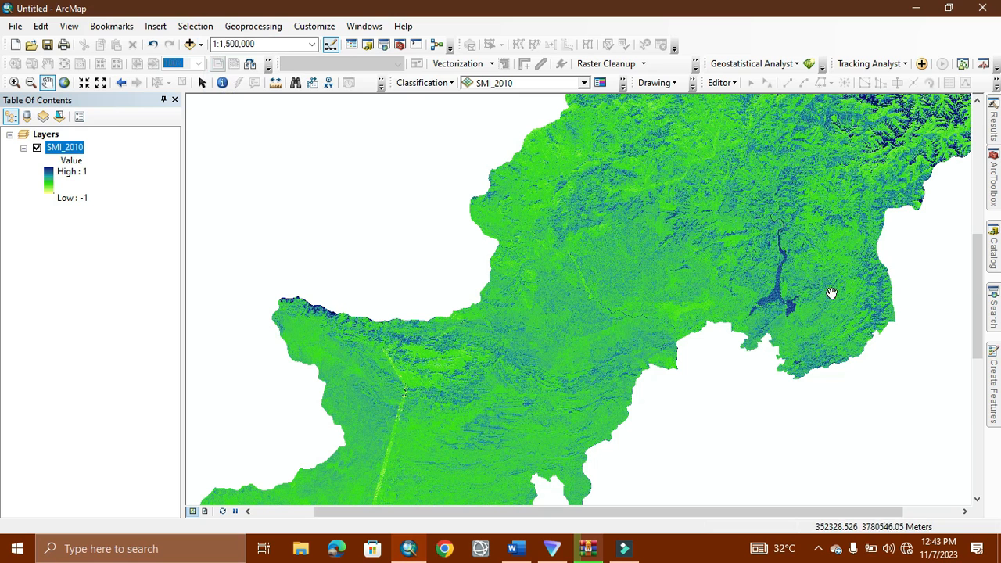
pyautogui.click(995, 242)
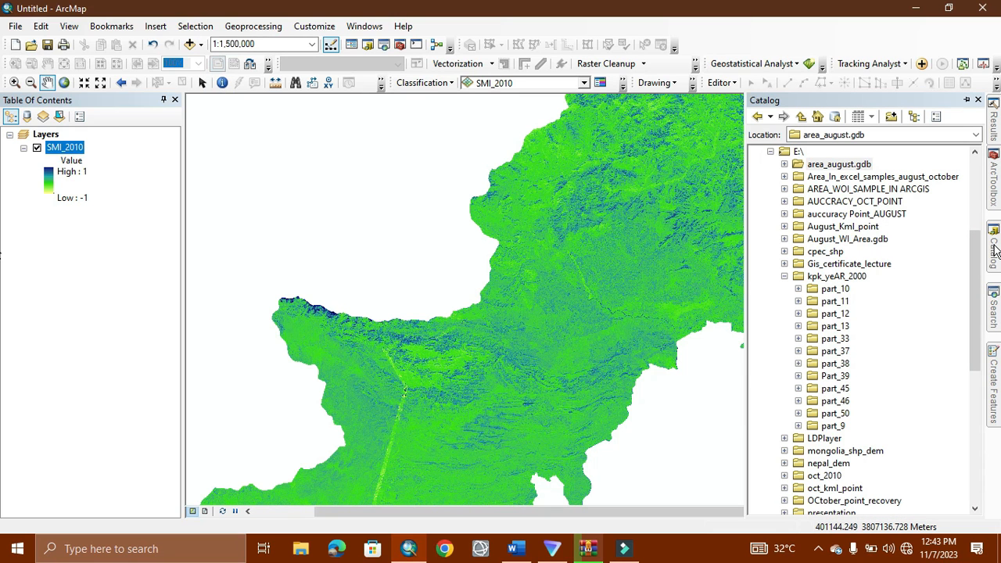
pyautogui.click(975, 100)
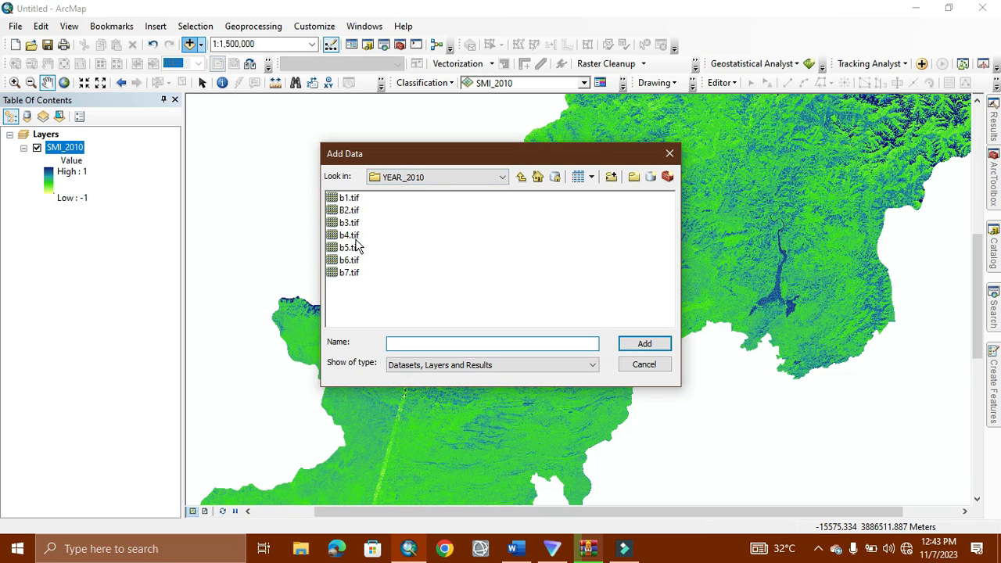
pyautogui.click(349, 235)
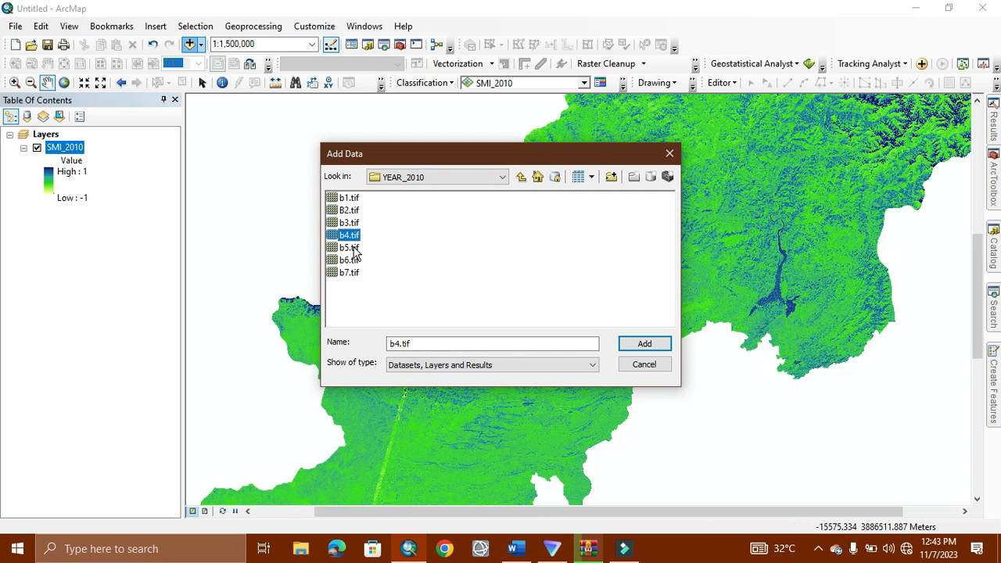
pyautogui.click(349, 247)
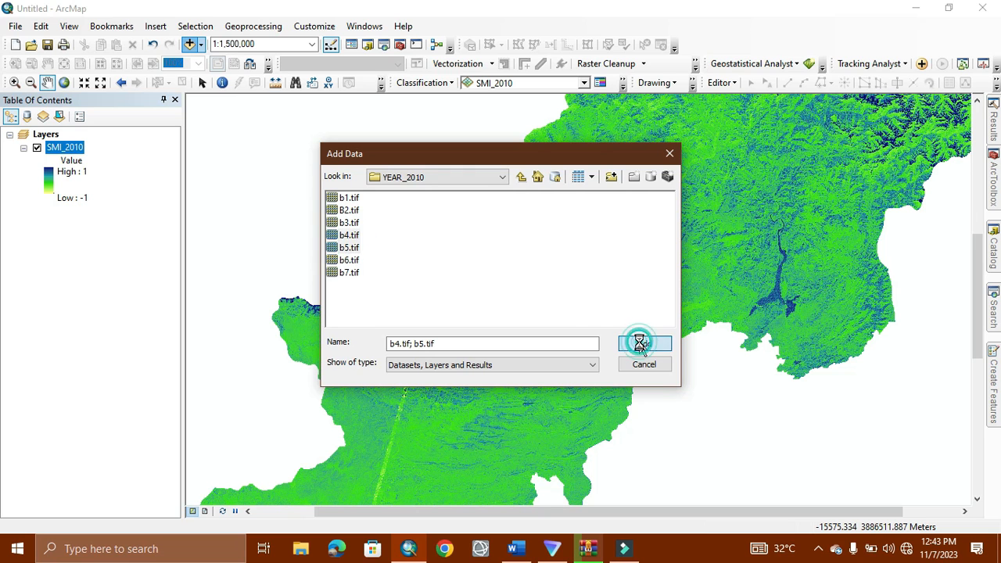
pyautogui.click(645, 344)
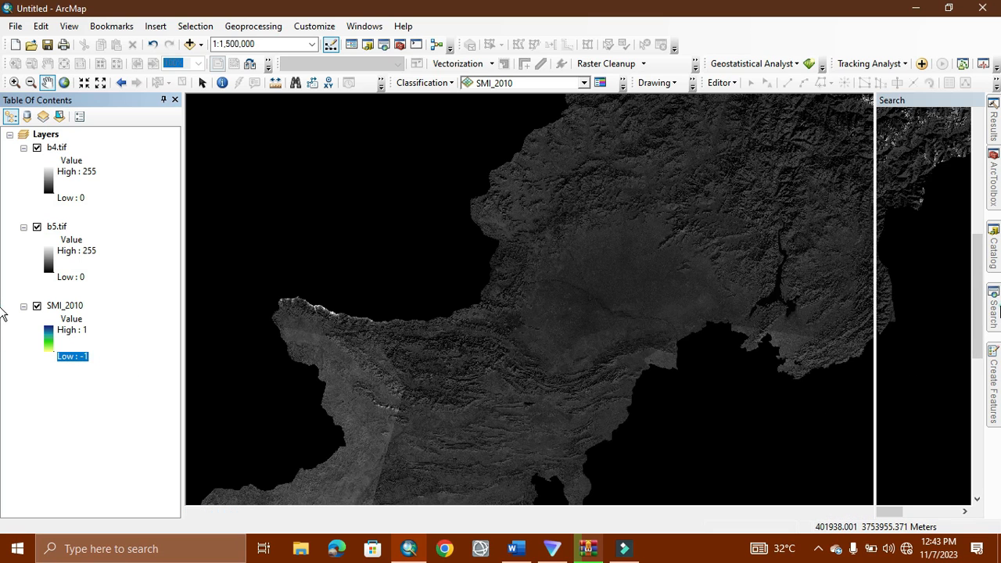
# Search the tools for 'raster calculator' to locate the Spatial Analyst Raster Calculator.
pyautogui.click(948, 155)
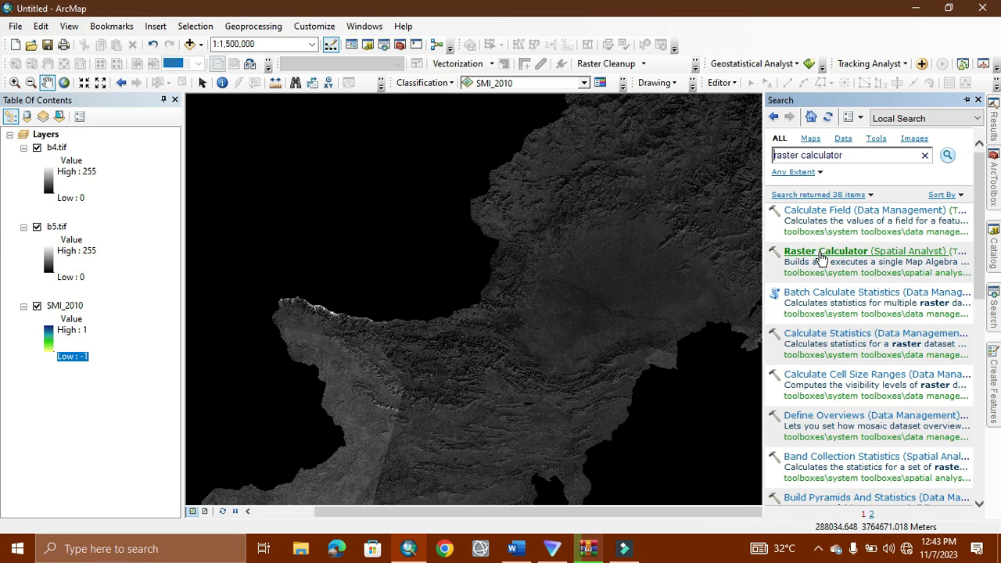
pyautogui.moveTo(800, 258)
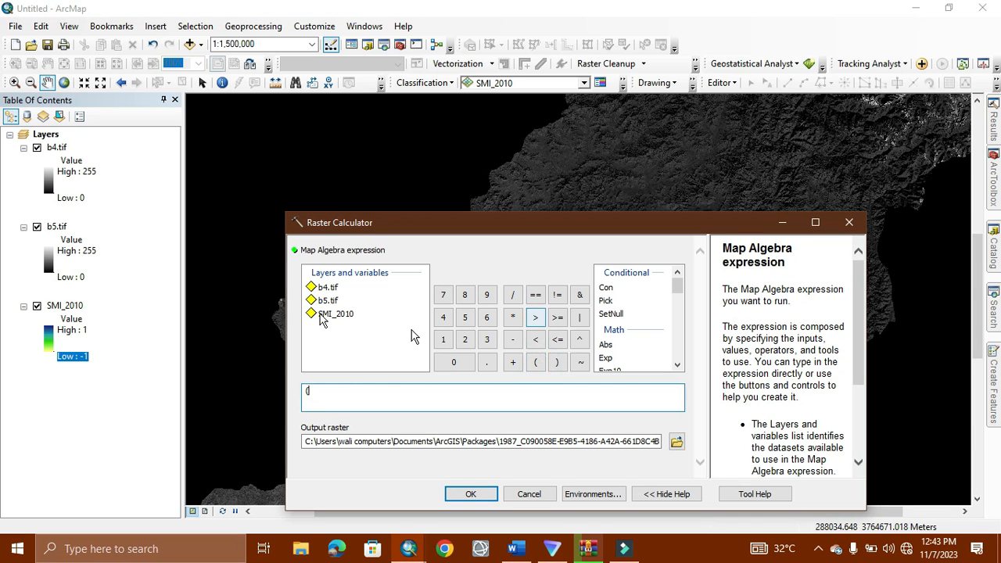
# Enter the numerator "b4.tif" - "b5.tif" in the Raster Calculator expression.
pyautogui.doubleClick(327, 288)
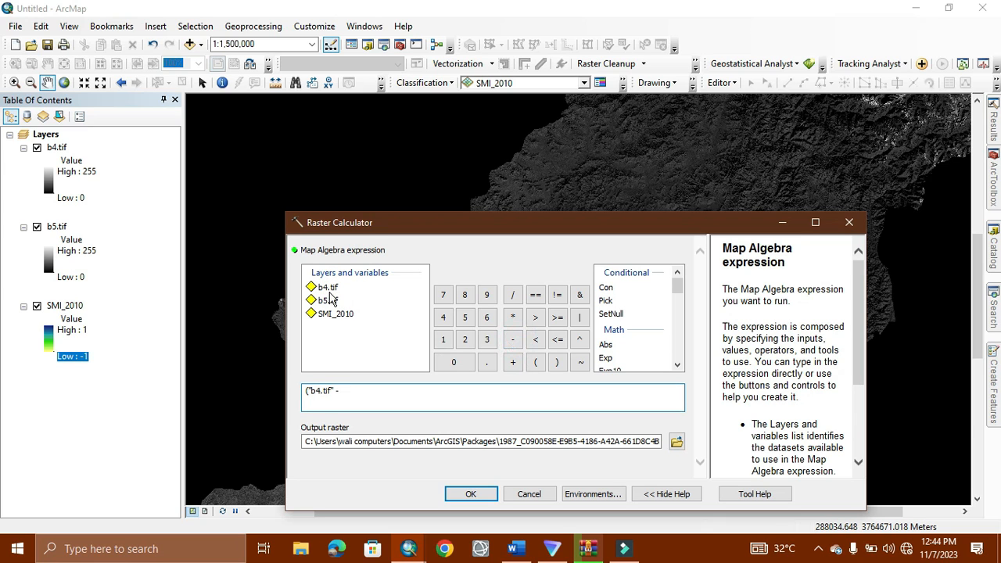
pyautogui.click(328, 300)
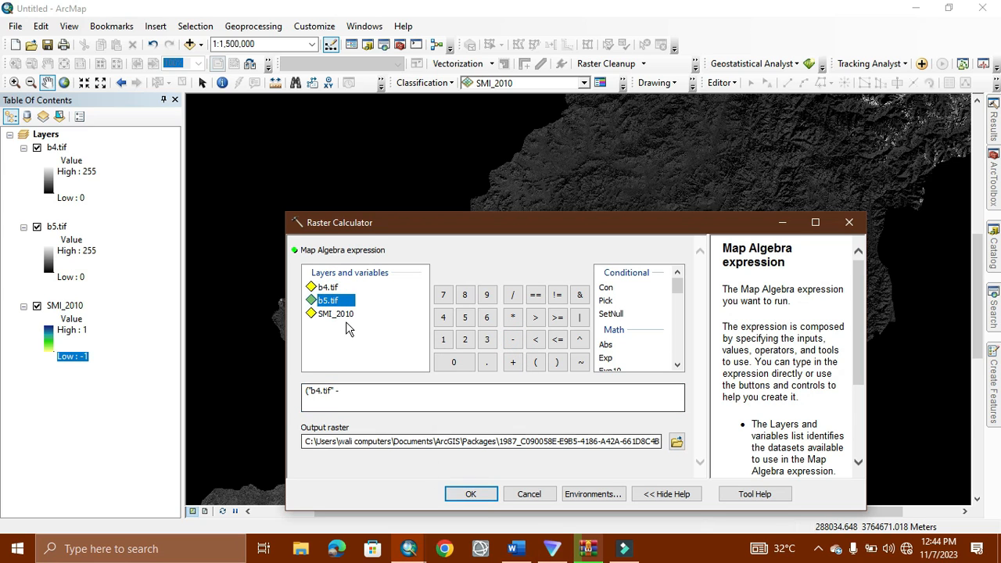
pyautogui.doubleClick(329, 300)
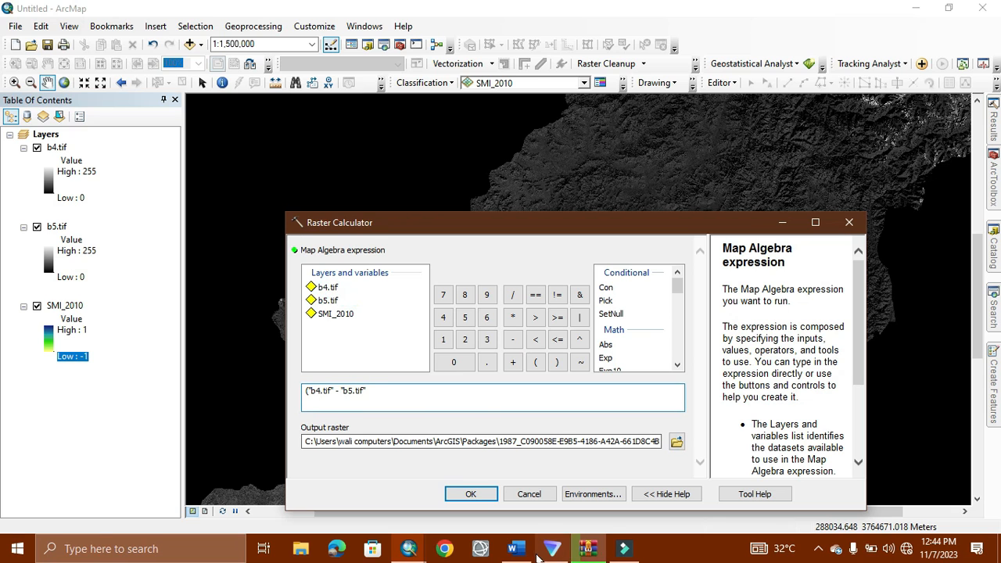
# Check the Word notes again for the Landsat 5 & 7 formula (B4 − B5)/(B4 + B5).
pyautogui.click(515, 547)
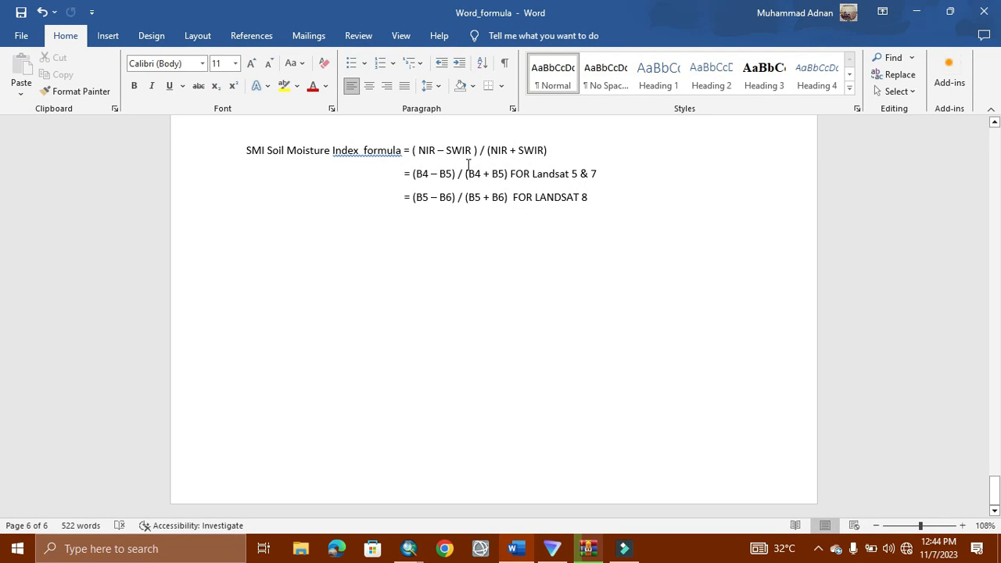
pyautogui.moveTo(539, 178)
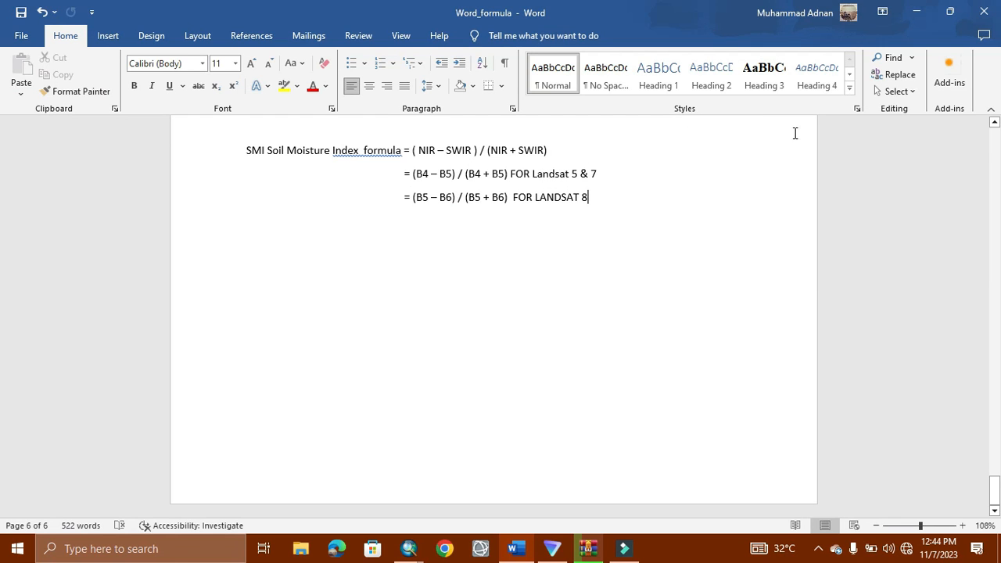
# Complete the expression as ("b4.tif" - "b5.tif") / ("b4.tif" + "b5.tif").
pyautogui.click(588, 547)
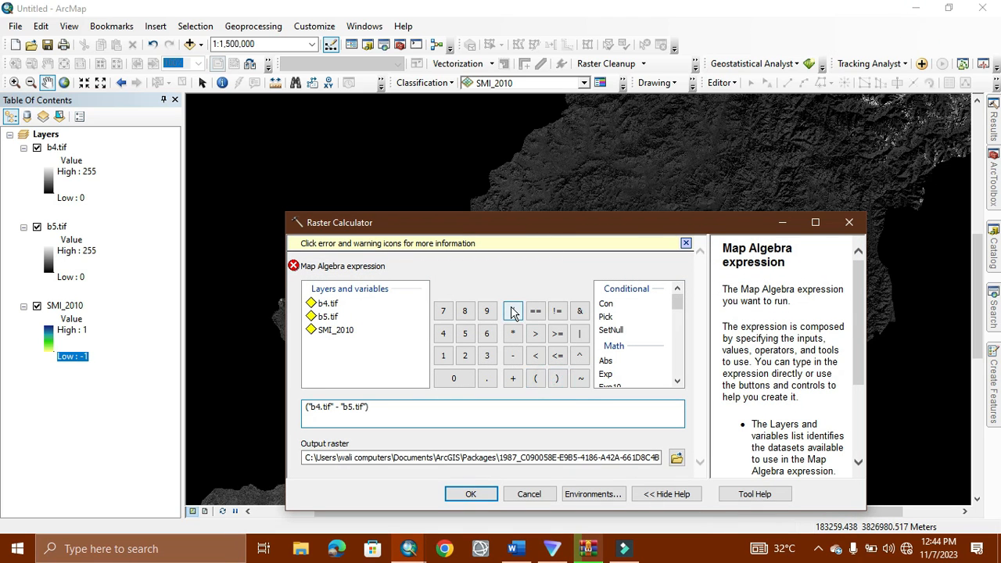
pyautogui.click(535, 377)
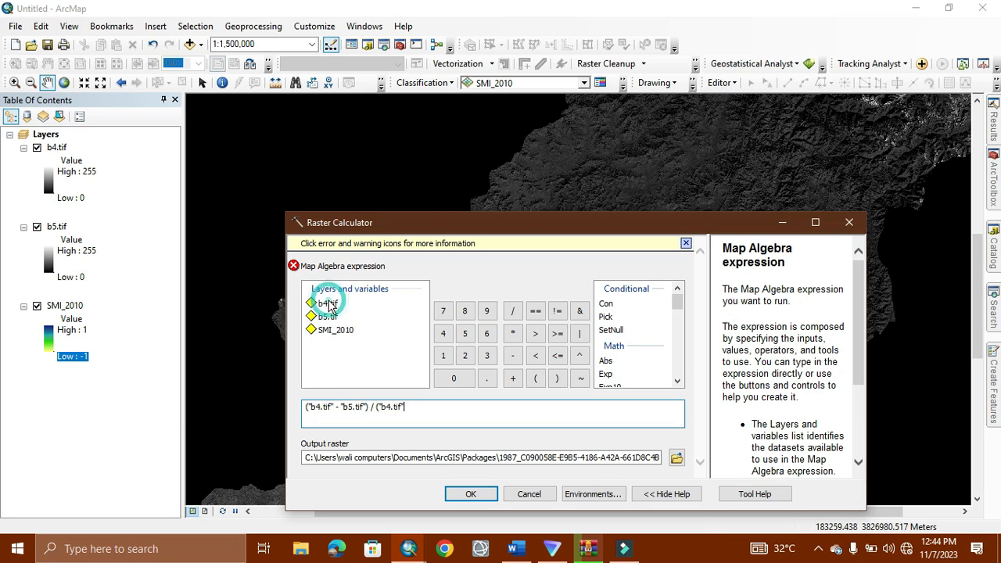
pyautogui.click(513, 377)
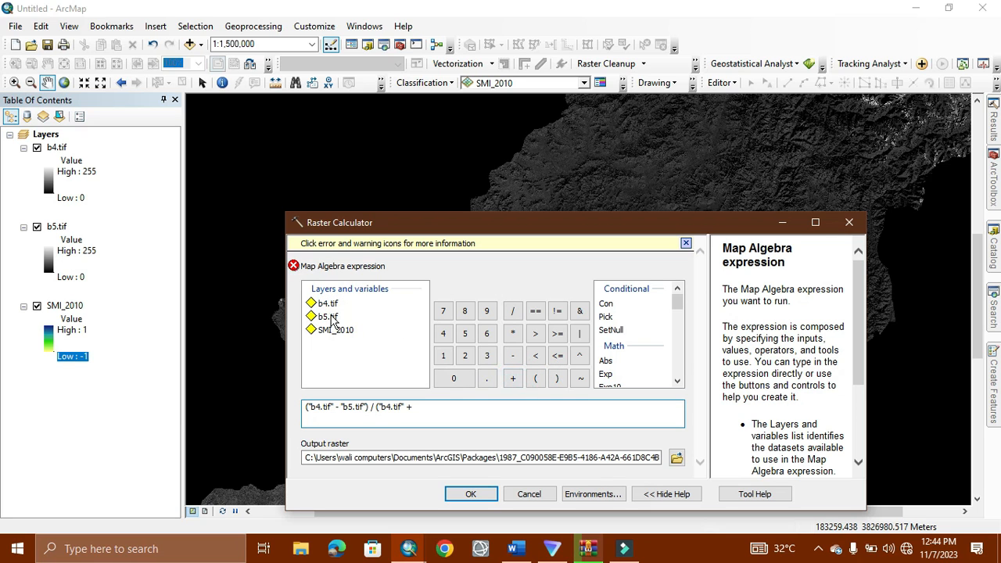
pyautogui.click(557, 377)
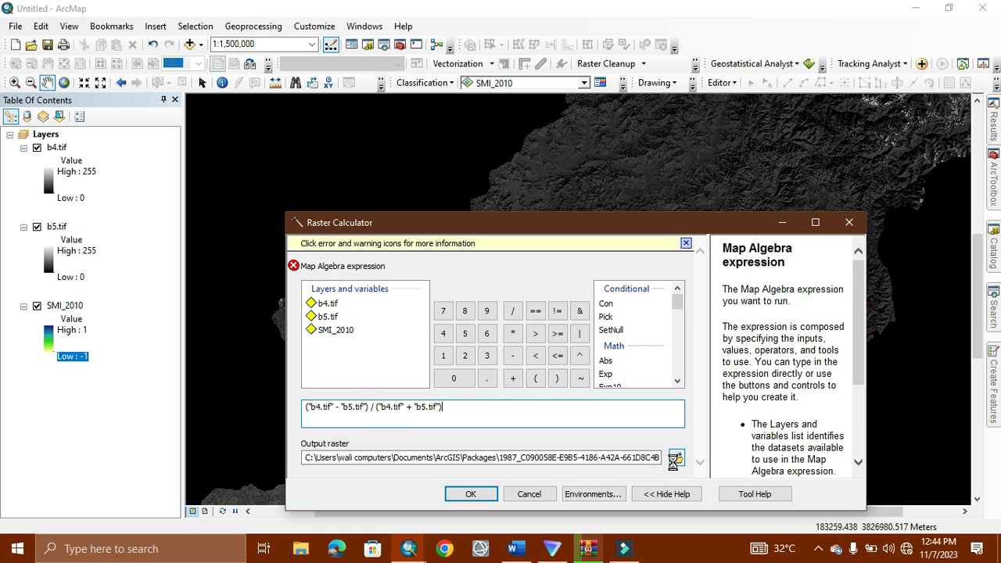
# Save the output raster as SMI_2010_1 in New File Geodatabase.gdb.
pyautogui.click(676, 457)
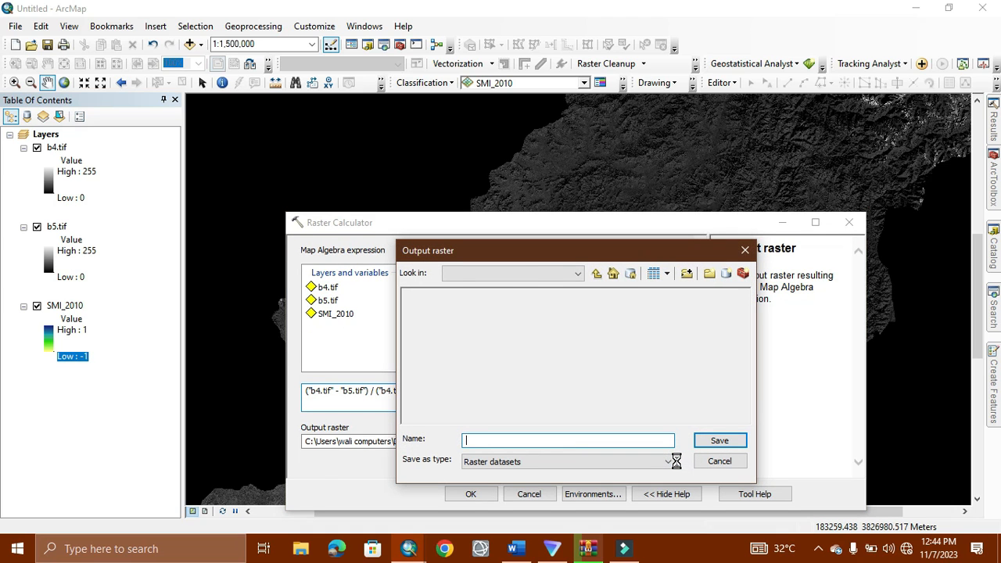
pyautogui.click(512, 273)
pyautogui.write('SMI_2010')
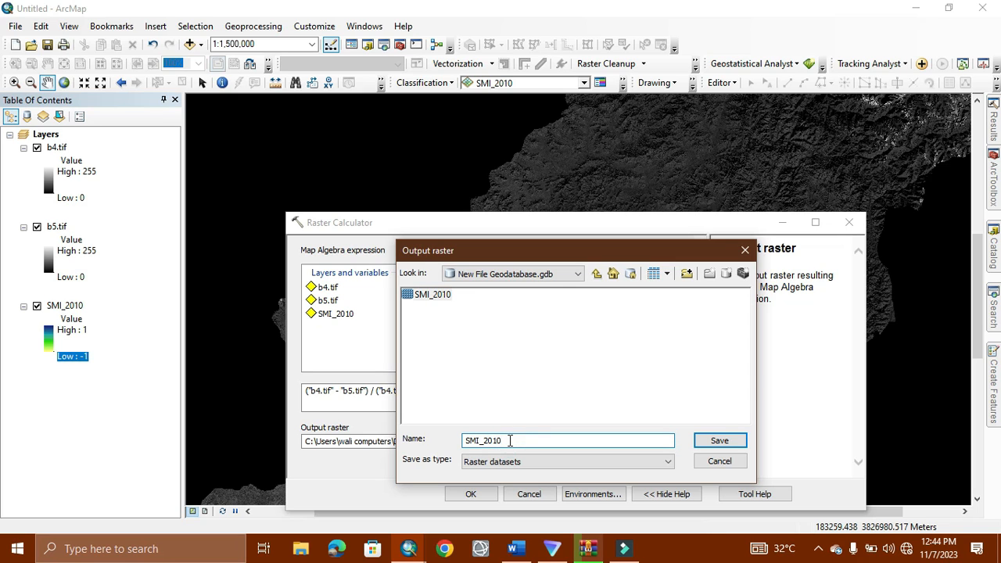
pyautogui.write('_1')
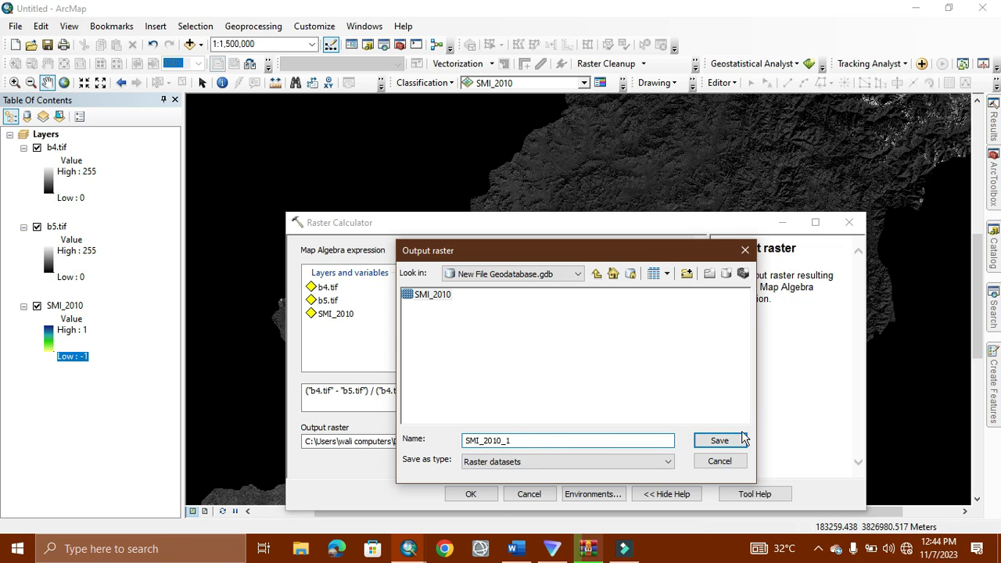
pyautogui.click(718, 439)
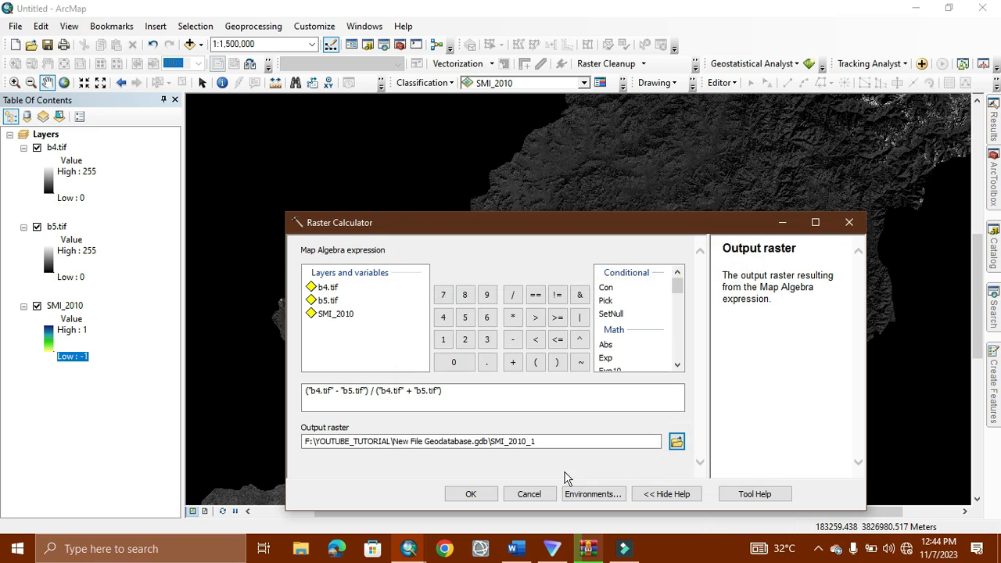
pyautogui.moveTo(294, 409)
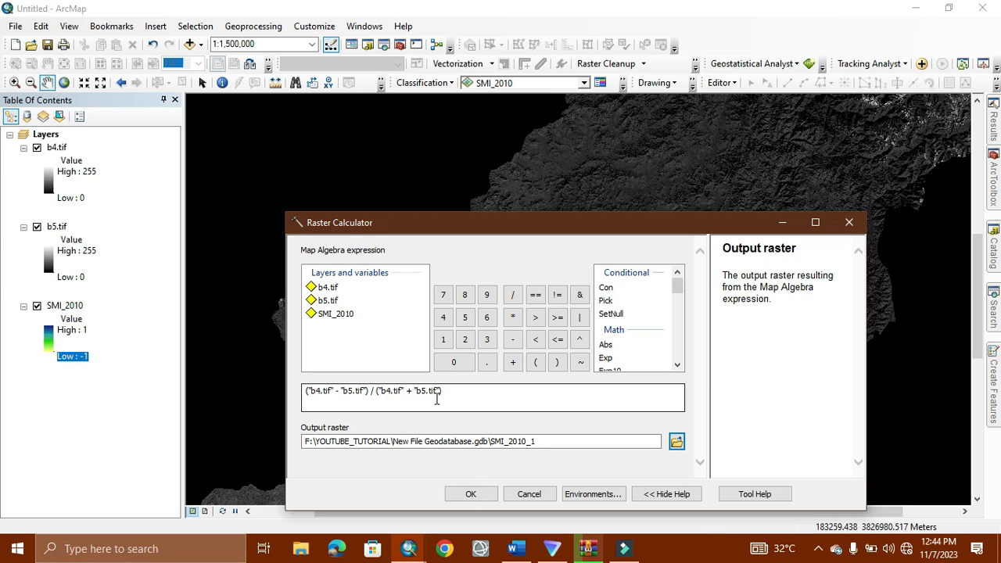
# Run the calculation to create the SMI_2010_1 raster with values from -1 to 1.
pyautogui.click(469, 494)
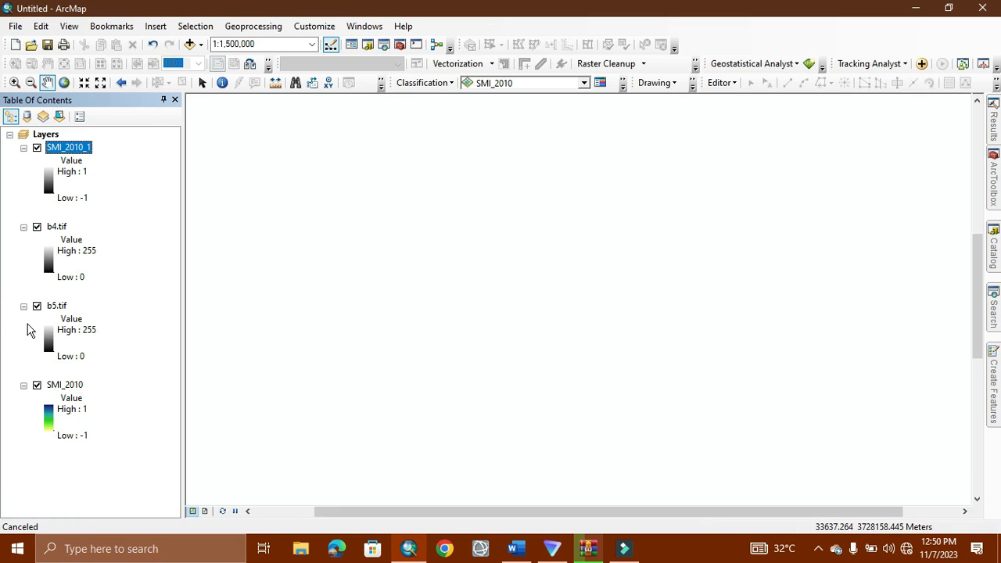
# Hide b4.tif, b5.tif and SMI_2010 and give SMI_2010_1 the blue-green colour ramp.
pyautogui.click(37, 225)
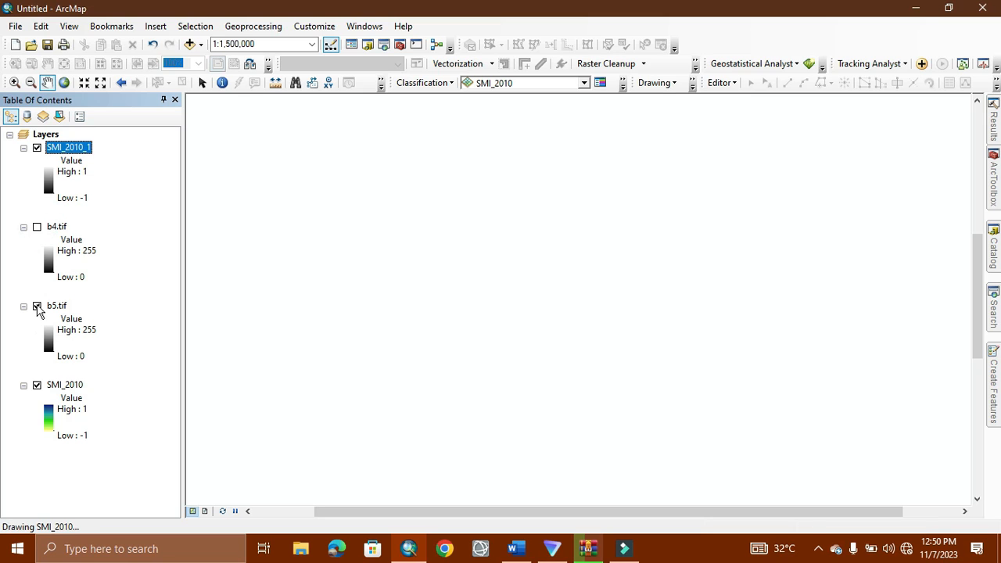
pyautogui.click(38, 306)
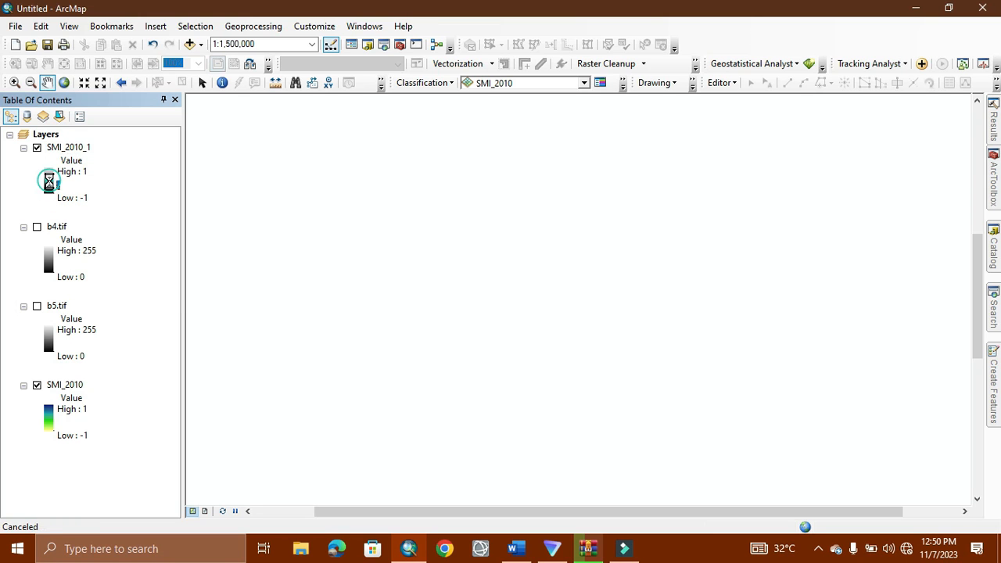
pyautogui.click(48, 181)
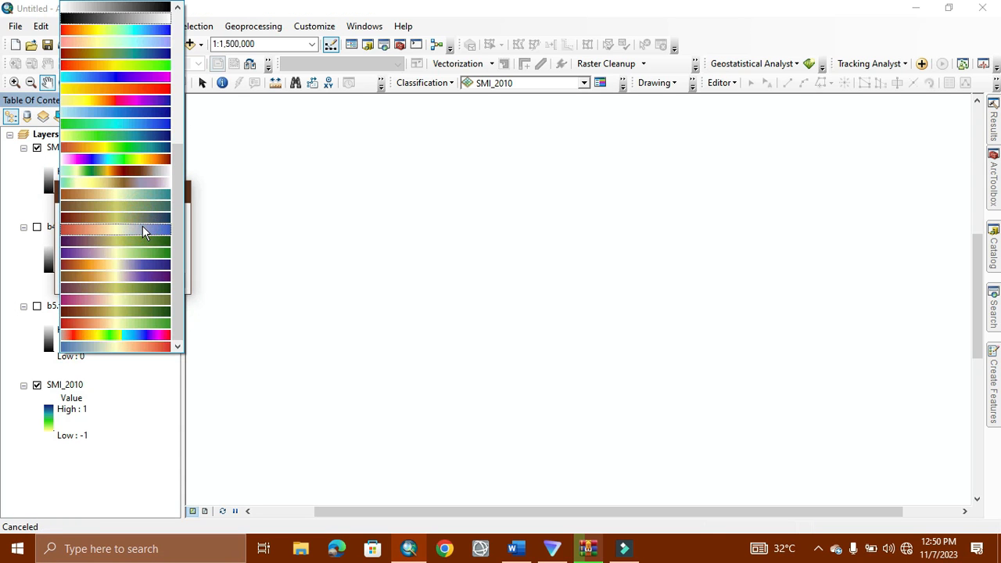
pyautogui.moveTo(144, 137)
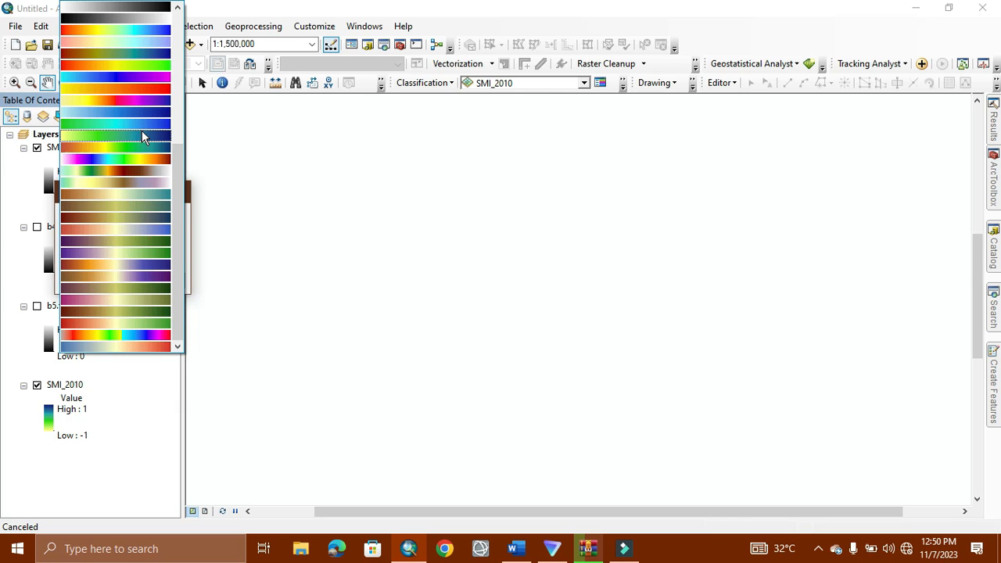
pyautogui.moveTo(153, 141)
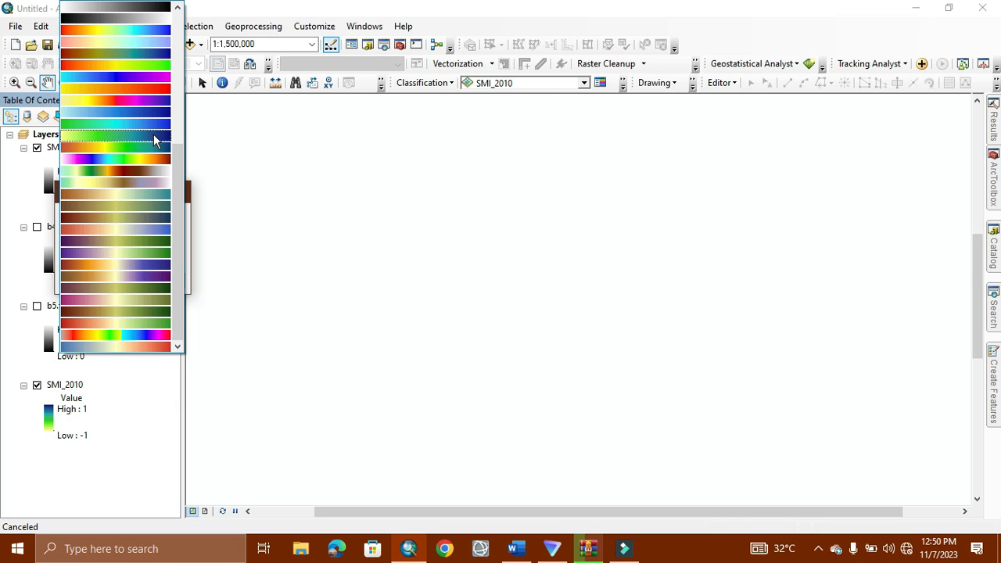
pyautogui.moveTo(128, 144)
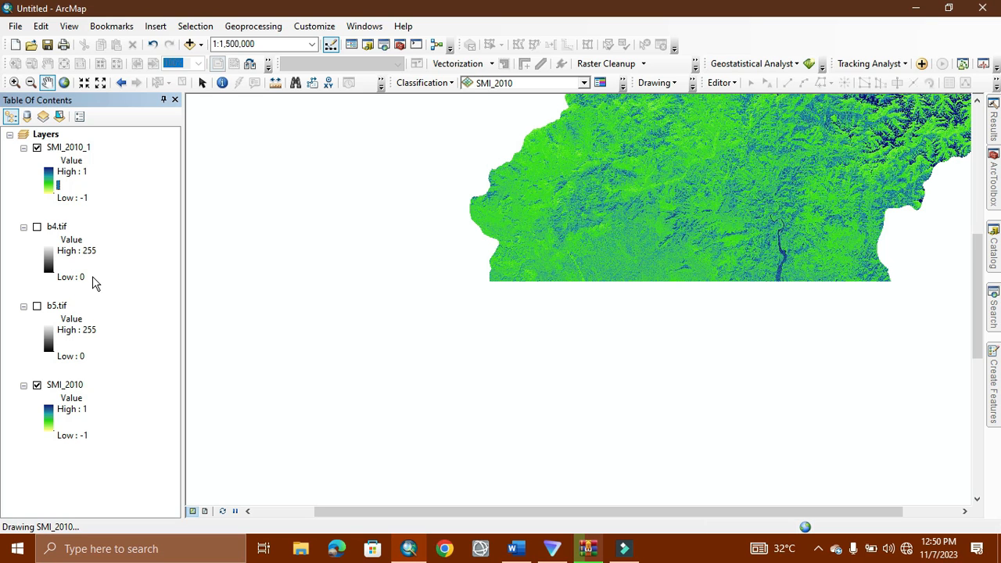
pyautogui.moveTo(39, 379)
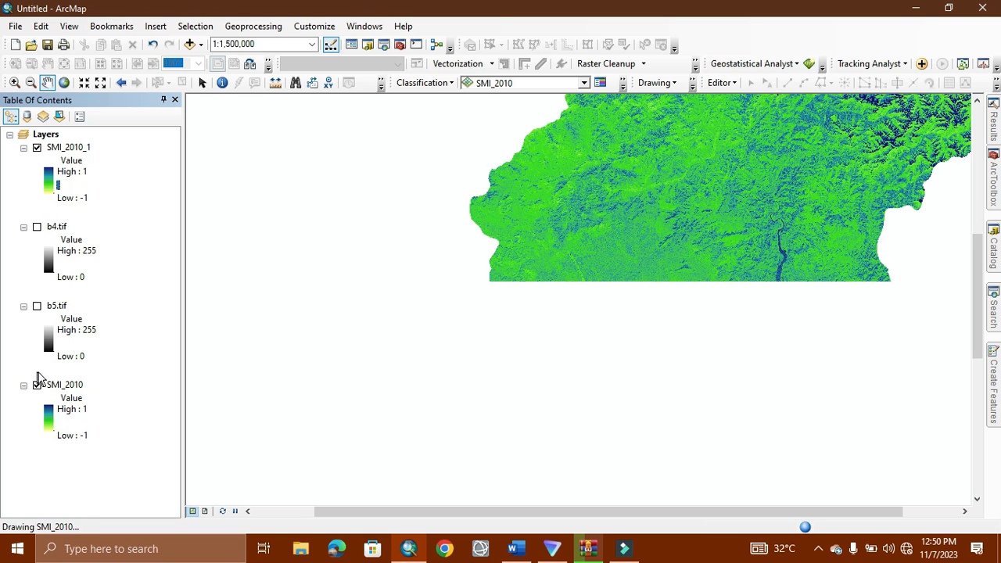
pyautogui.click(37, 385)
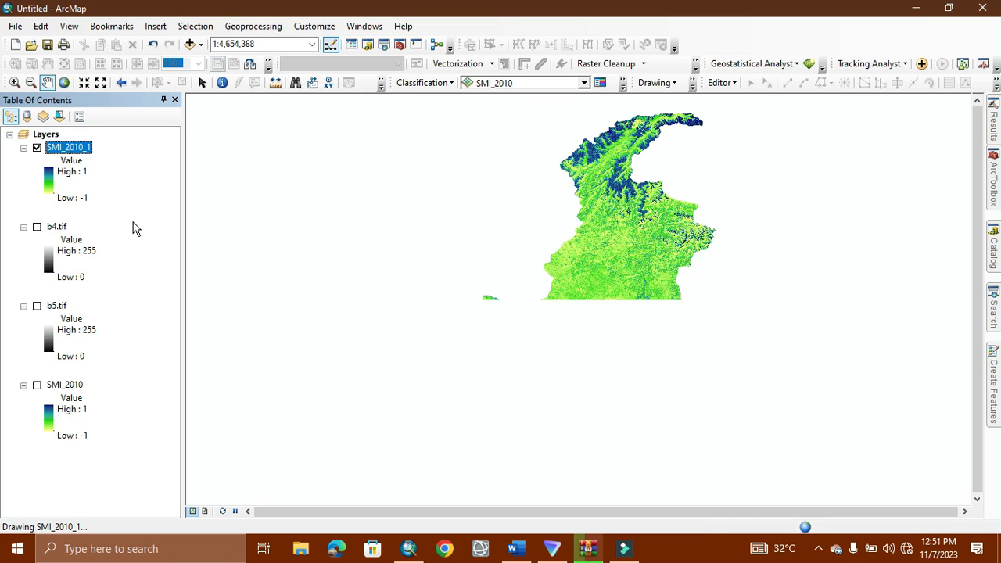
pyautogui.moveTo(259, 329)
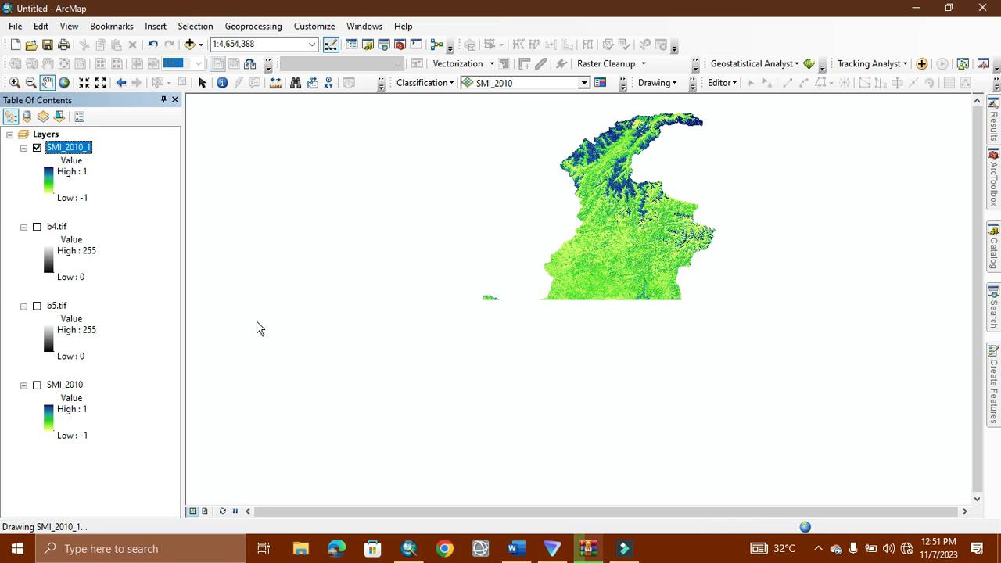
pyautogui.moveTo(548, 372)
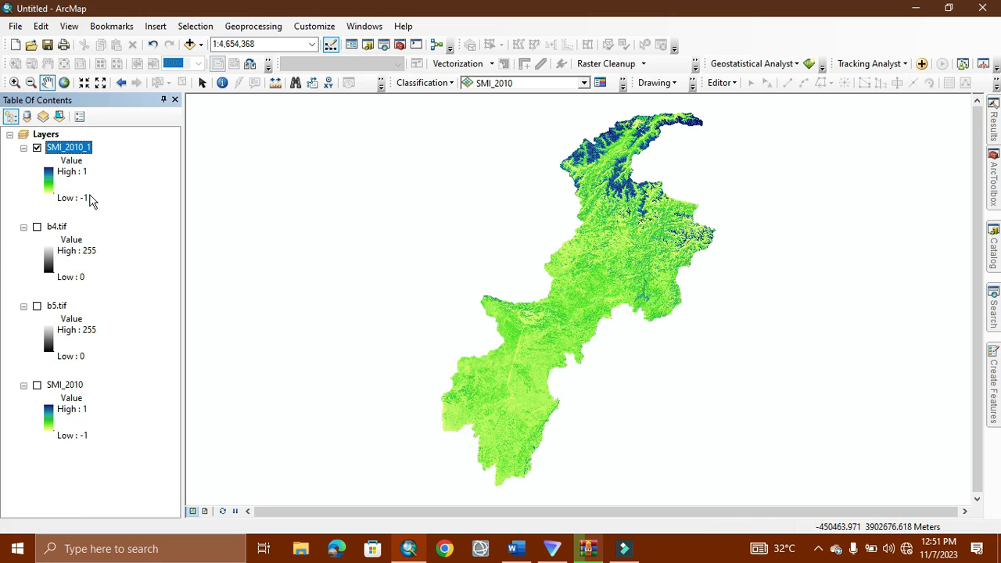
pyautogui.rightClick(69, 147)
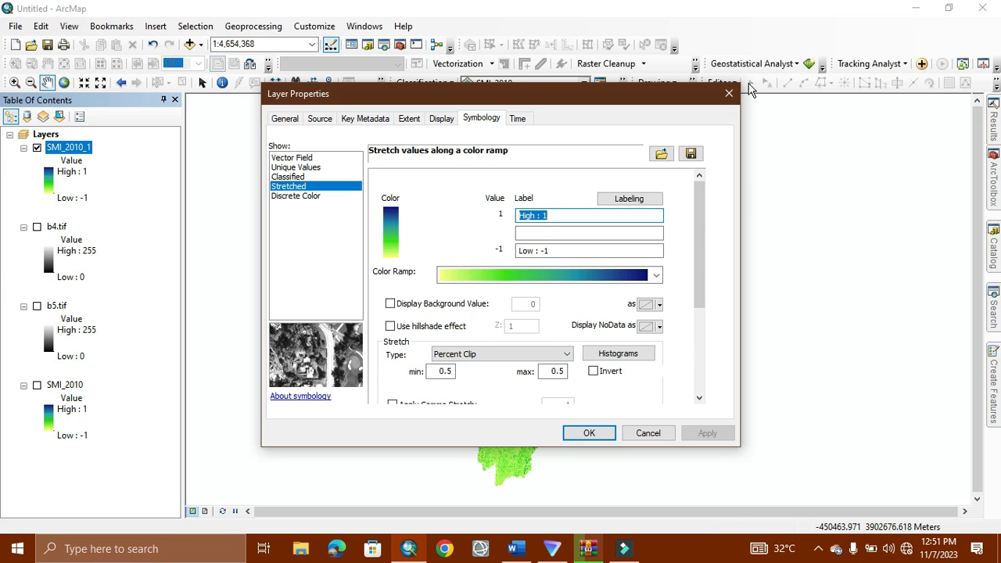
pyautogui.click(588, 432)
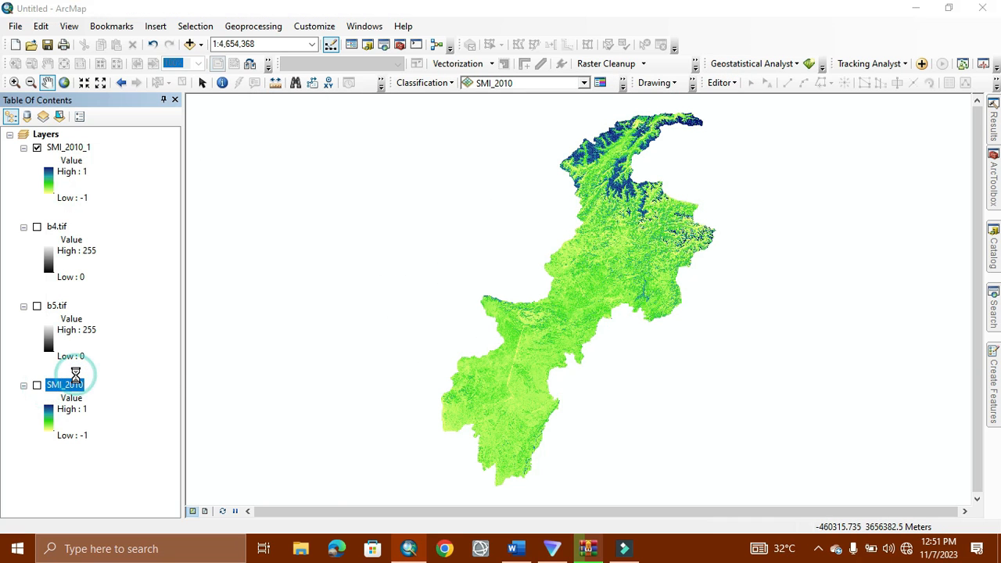
pyautogui.doubleClick(66, 385)
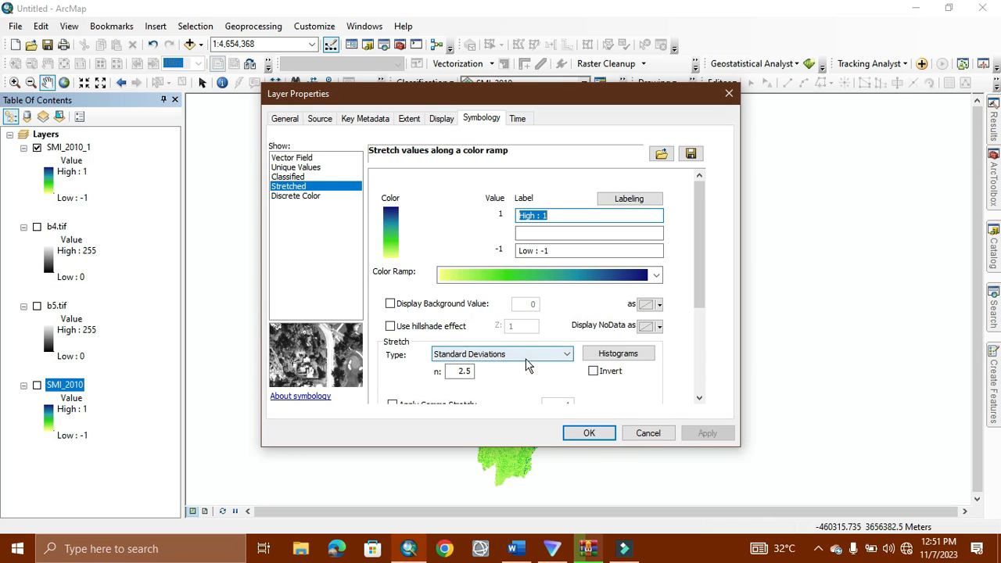
pyautogui.moveTo(717, 108)
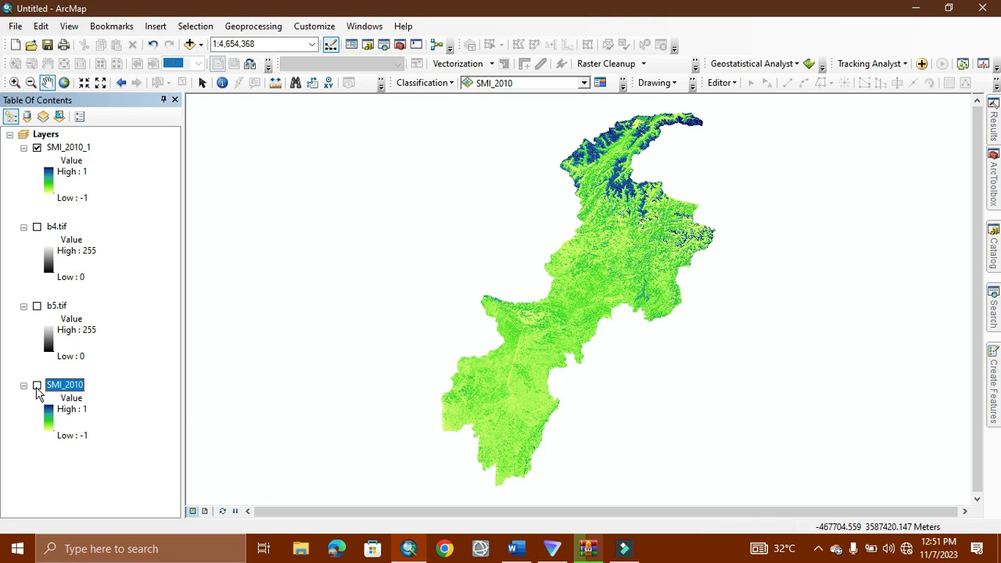
# Turn SMI_2010 on and SMI_2010_1 off to compare the two stretches.
pyautogui.click(38, 385)
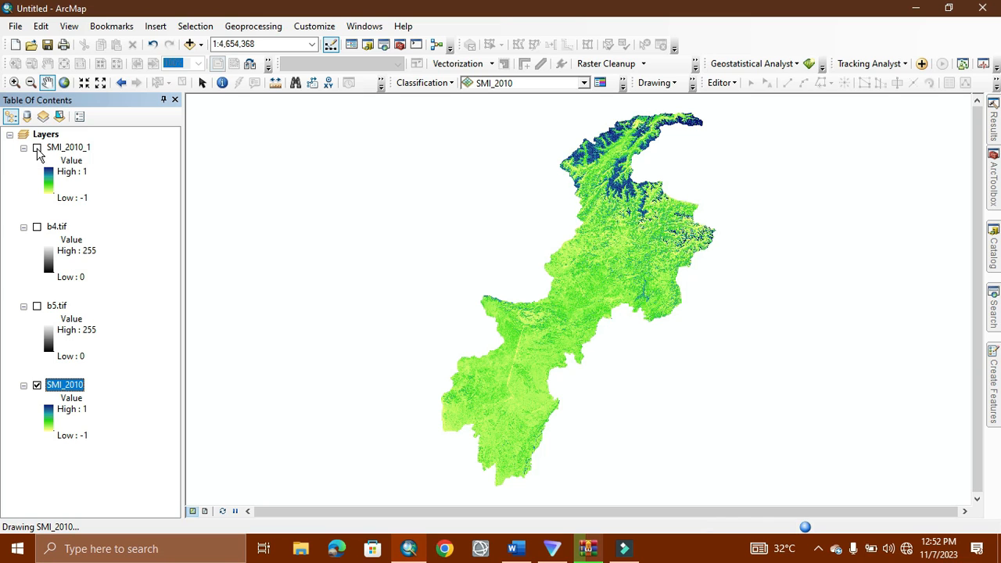
pyautogui.click(37, 147)
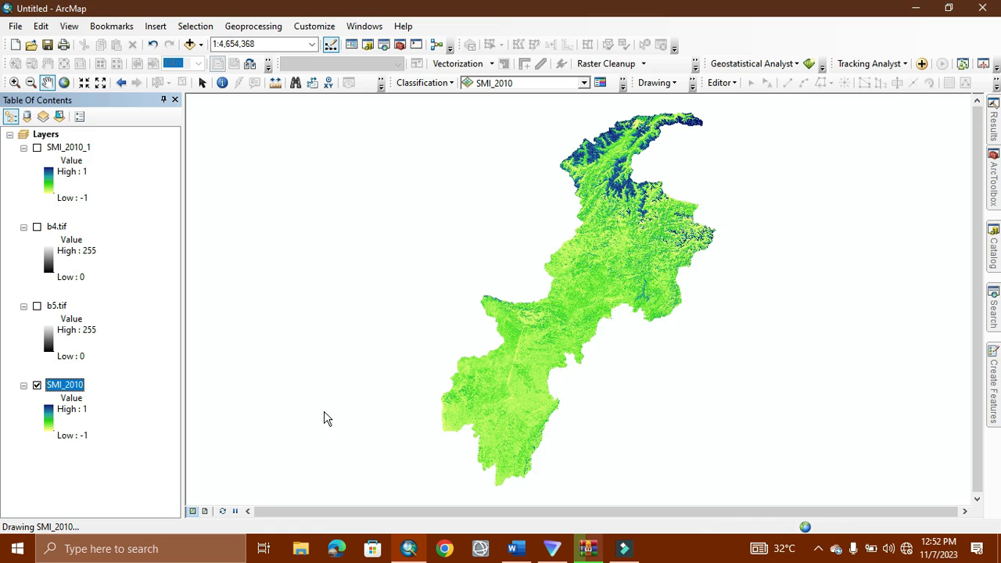
pyautogui.moveTo(566, 441)
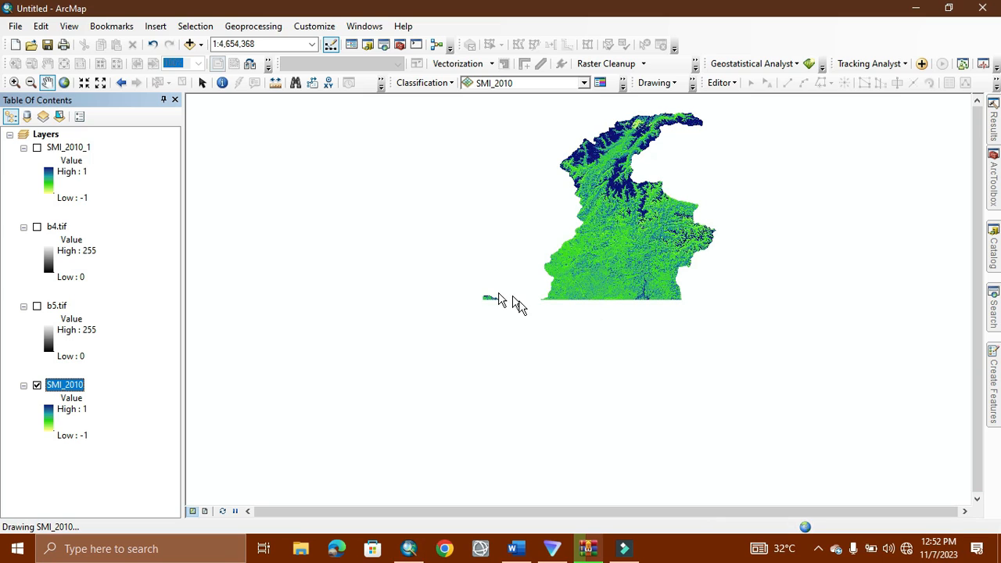
pyautogui.moveTo(555, 350)
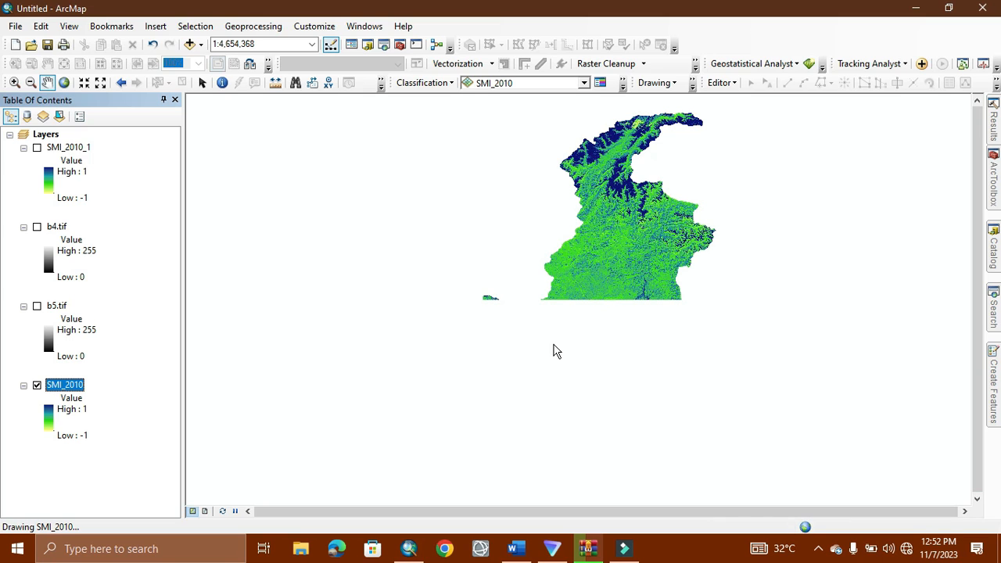
pyautogui.moveTo(619, 289)
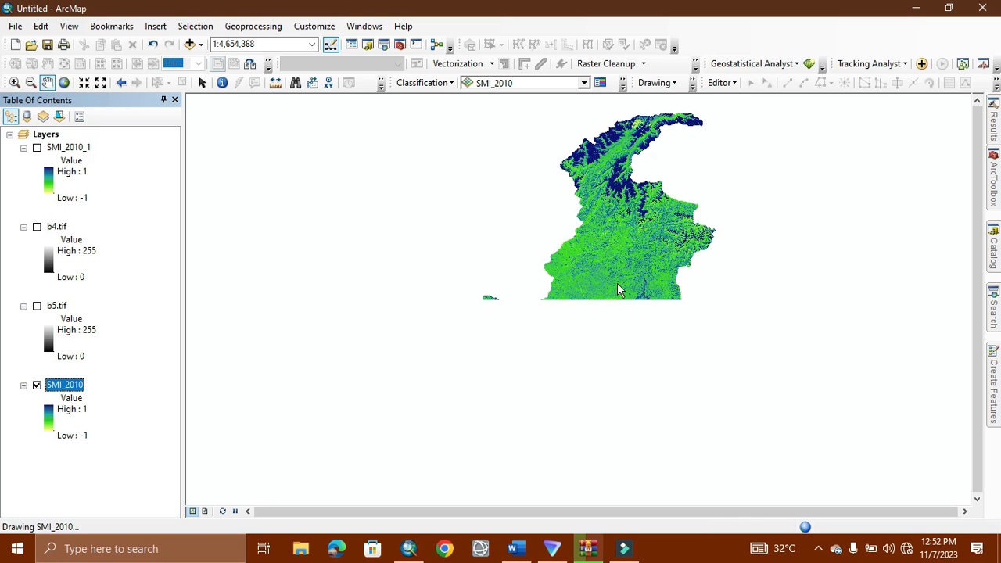
pyautogui.moveTo(563, 294)
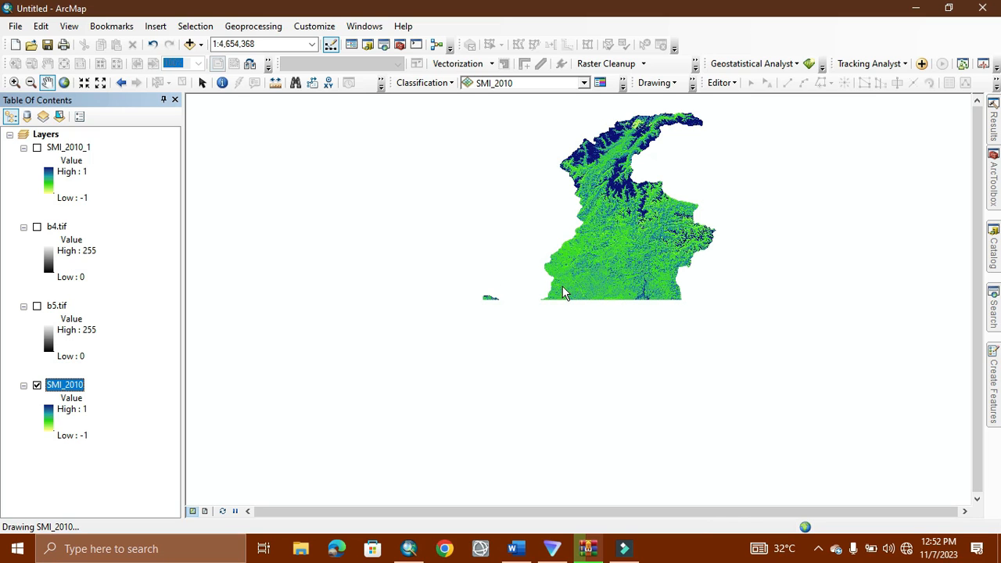